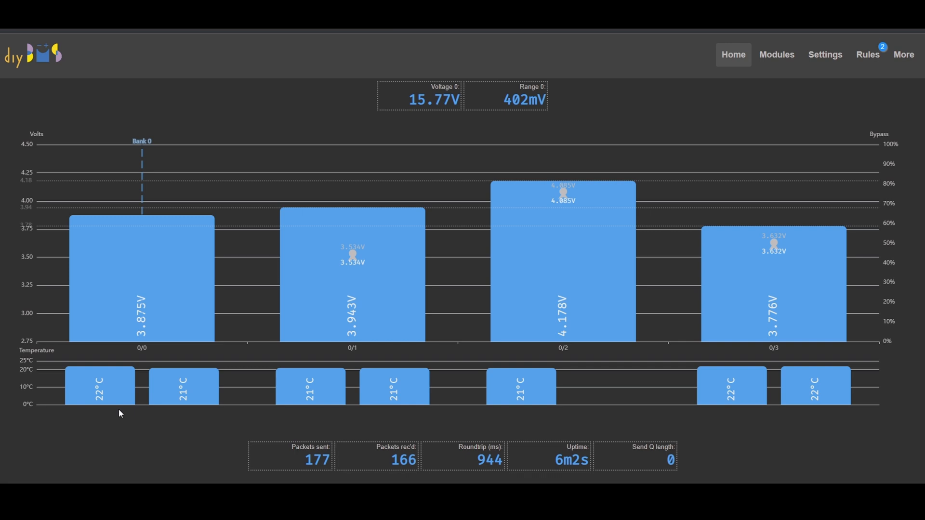
mouse_move(182, 409)
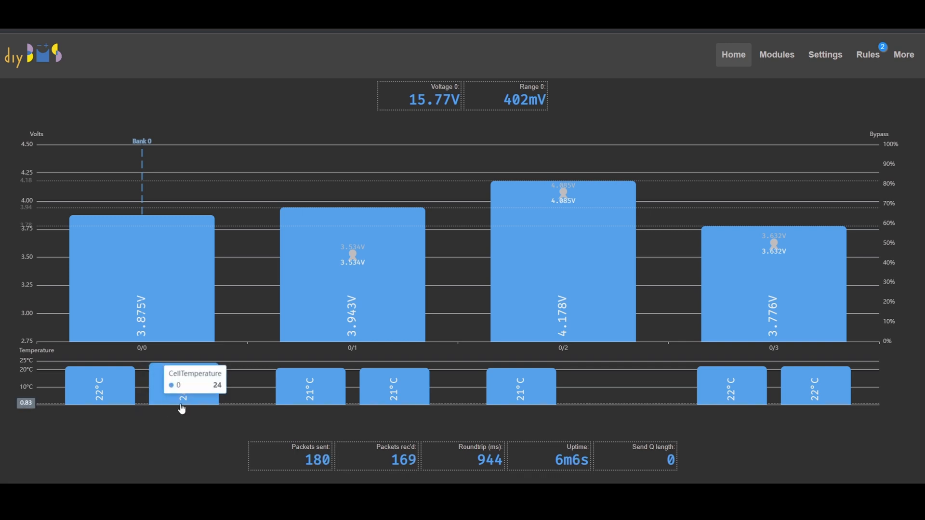
mouse_move(183, 413)
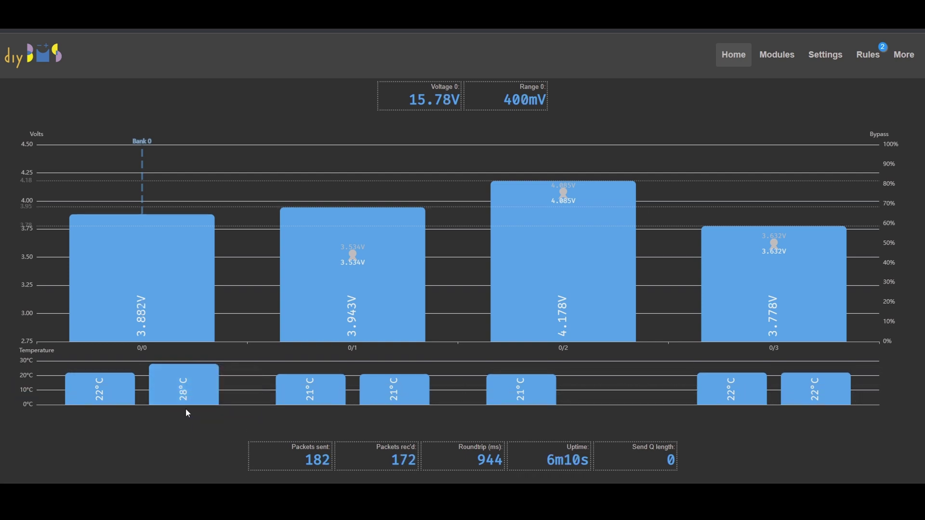
mouse_move(185, 383)
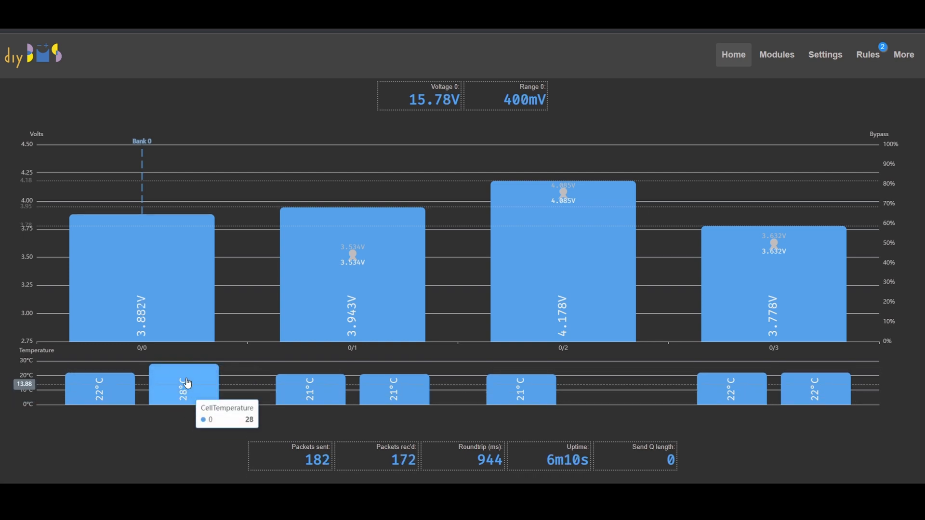
mouse_move(174, 422)
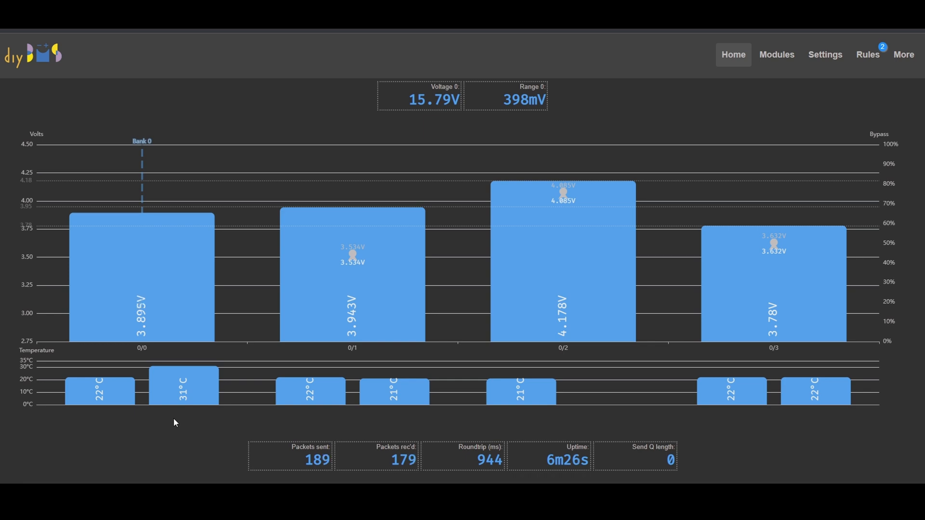
Return to the live dashboard showing module voltages and temperatures
left_click(867, 54)
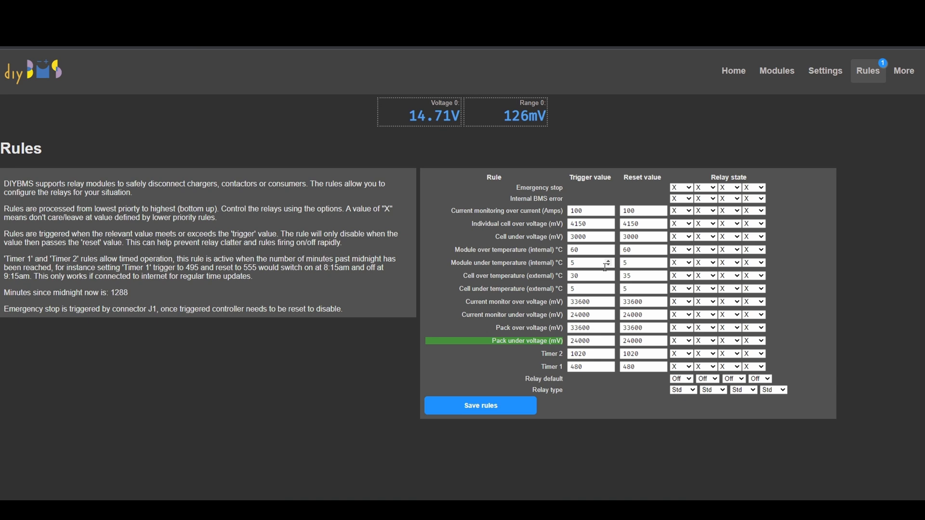
mouse_move(525, 250)
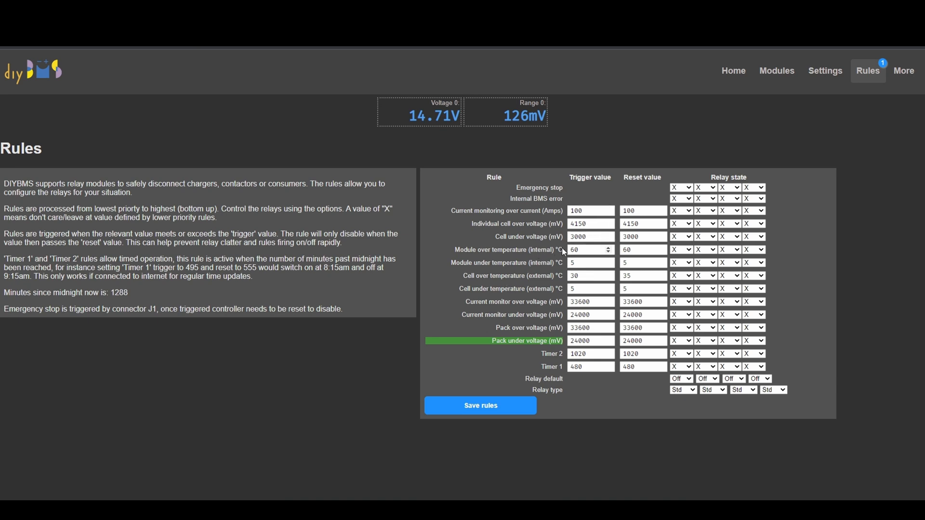
mouse_move(590, 237)
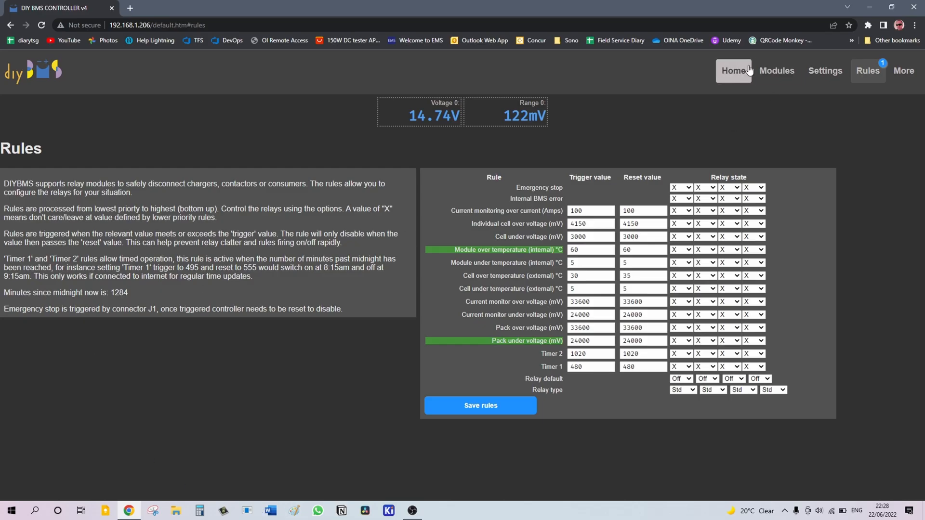
left_click(733, 70)
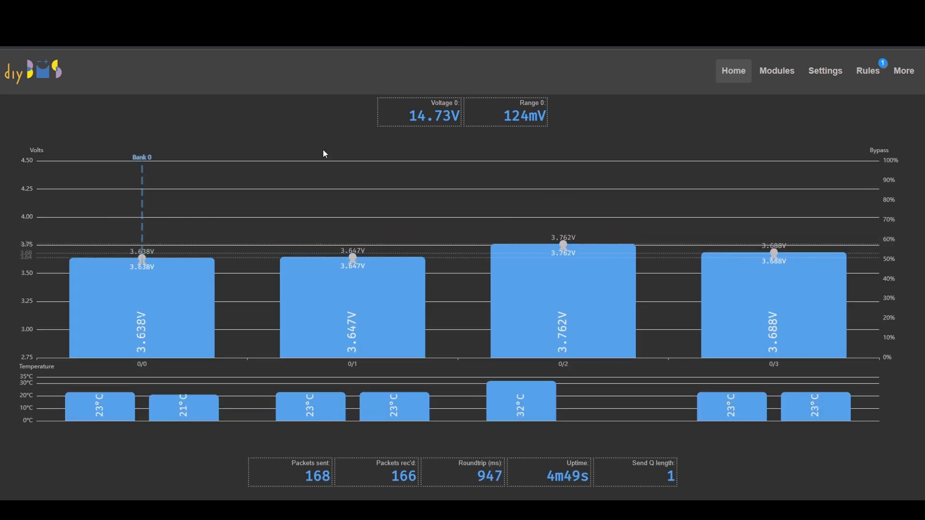
mouse_move(553, 179)
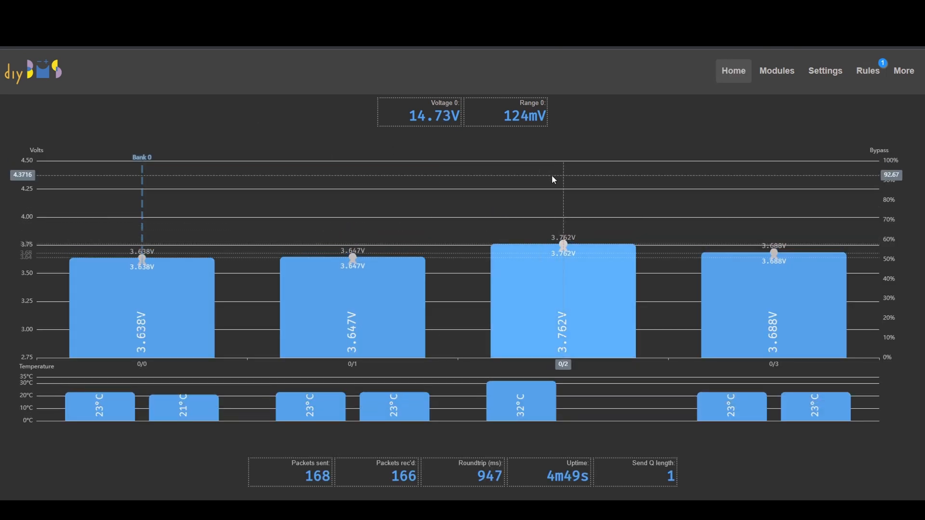
mouse_move(611, 247)
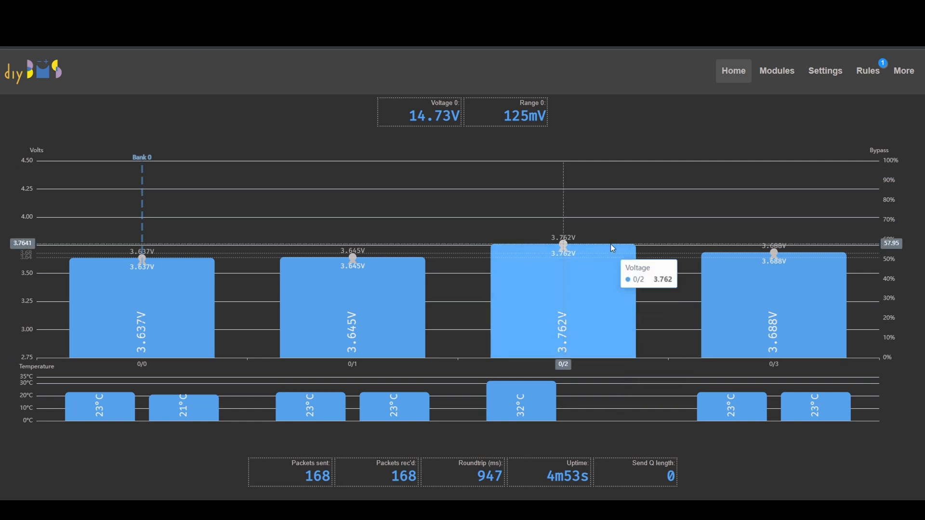
mouse_move(511, 310)
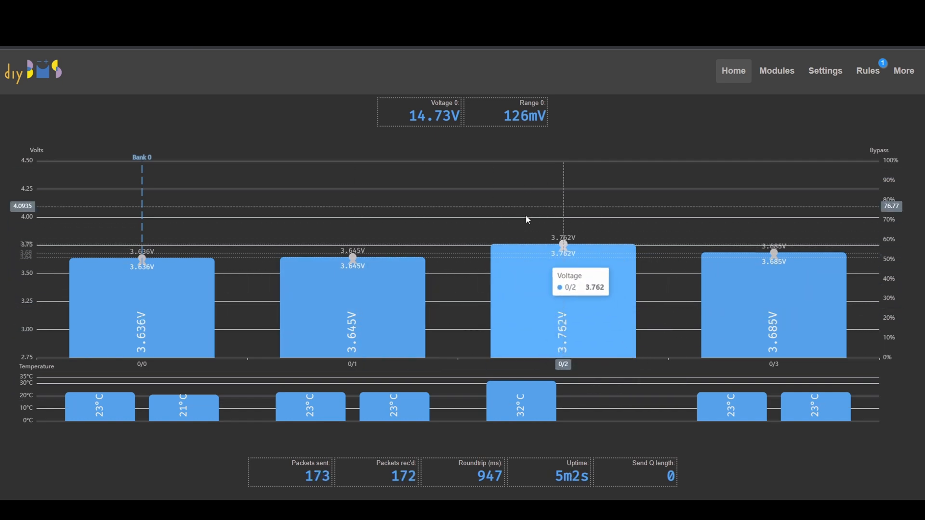
mouse_move(604, 239)
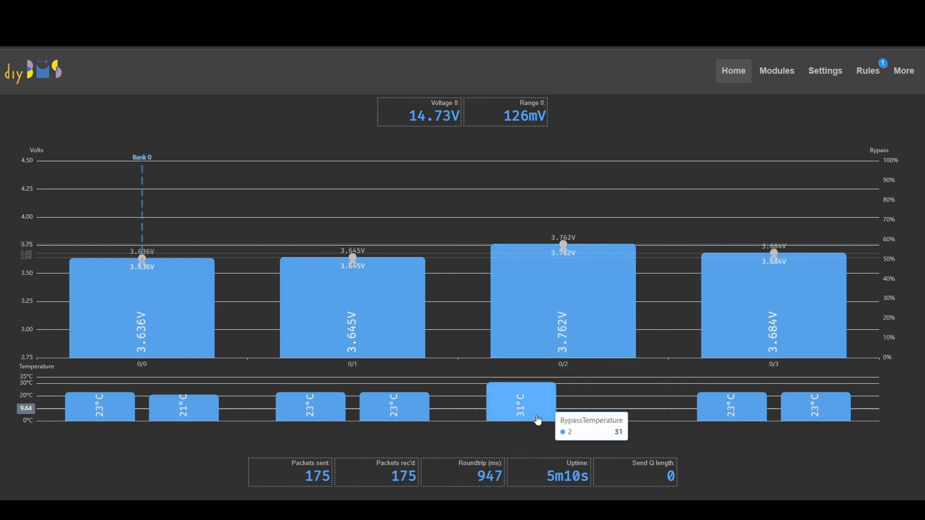
Show the relay rules table with trigger values, reset values and relay states
left_click(867, 70)
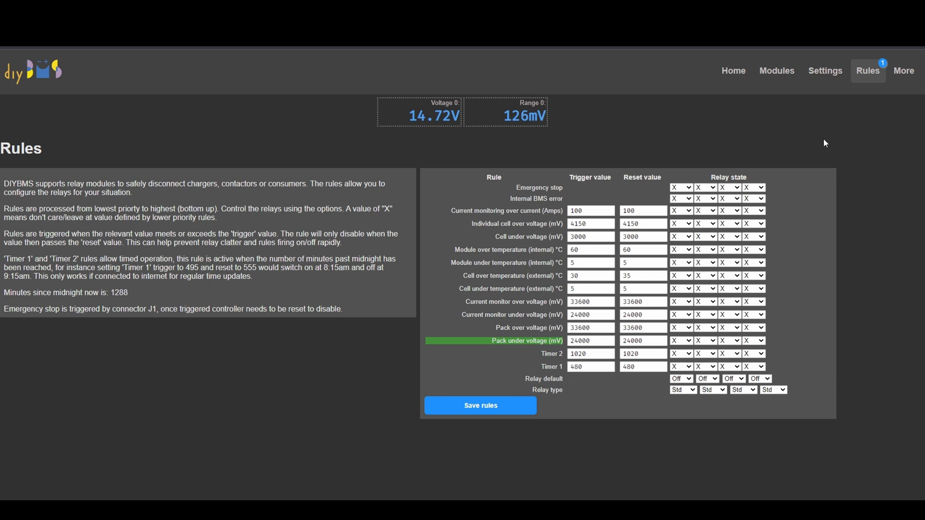
mouse_move(719, 498)
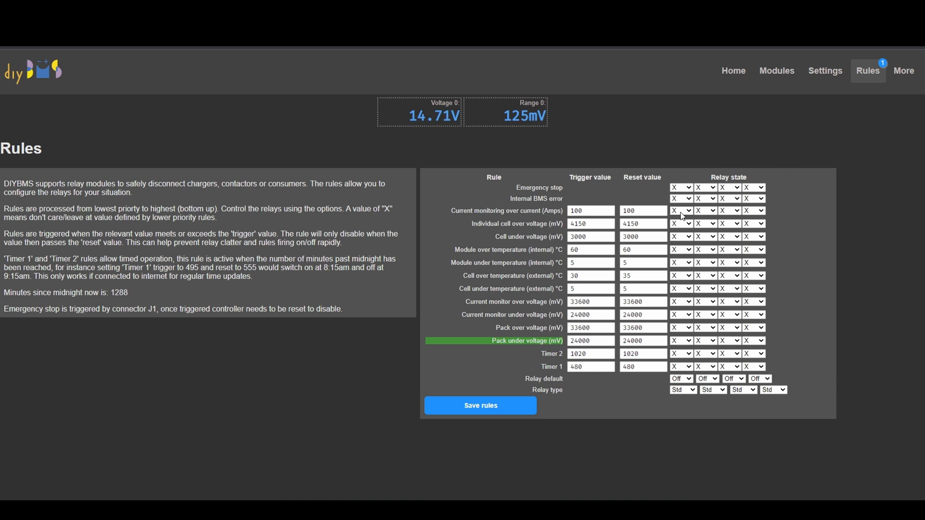
mouse_move(763, 326)
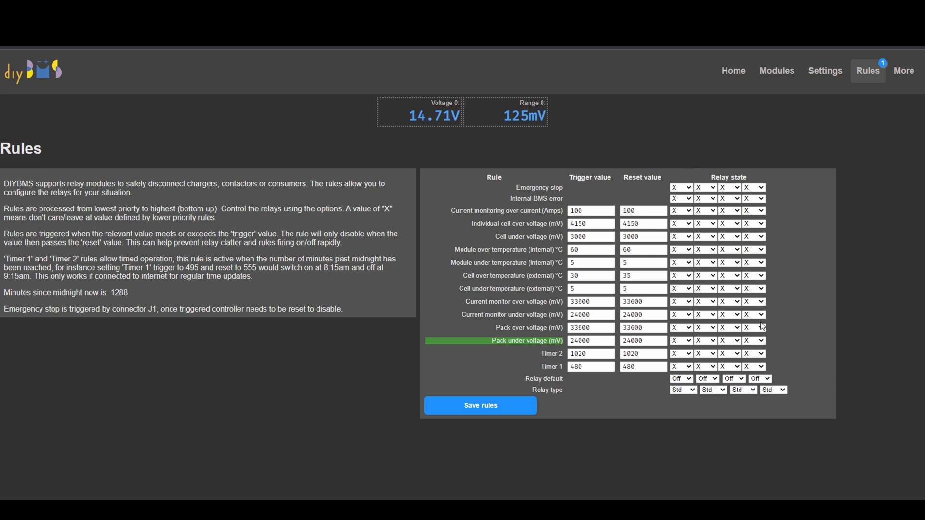
mouse_move(787, 291)
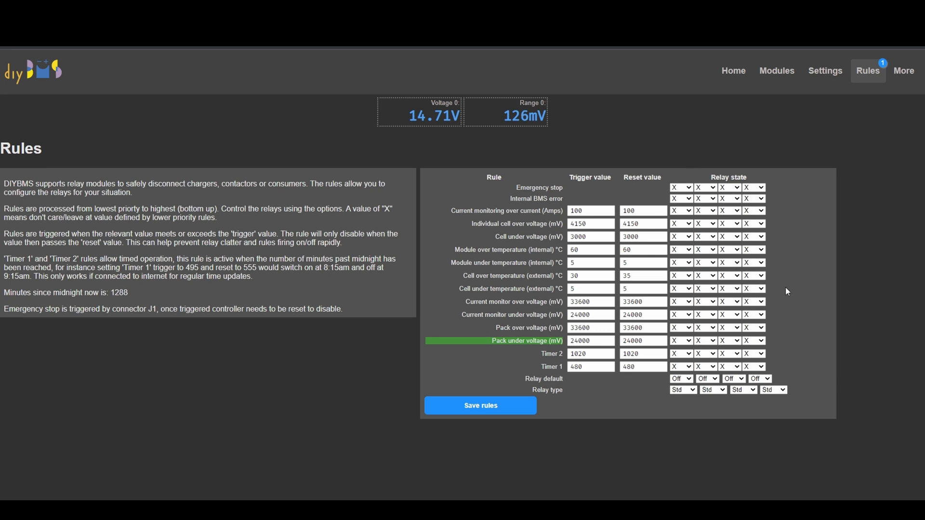
mouse_move(553, 200)
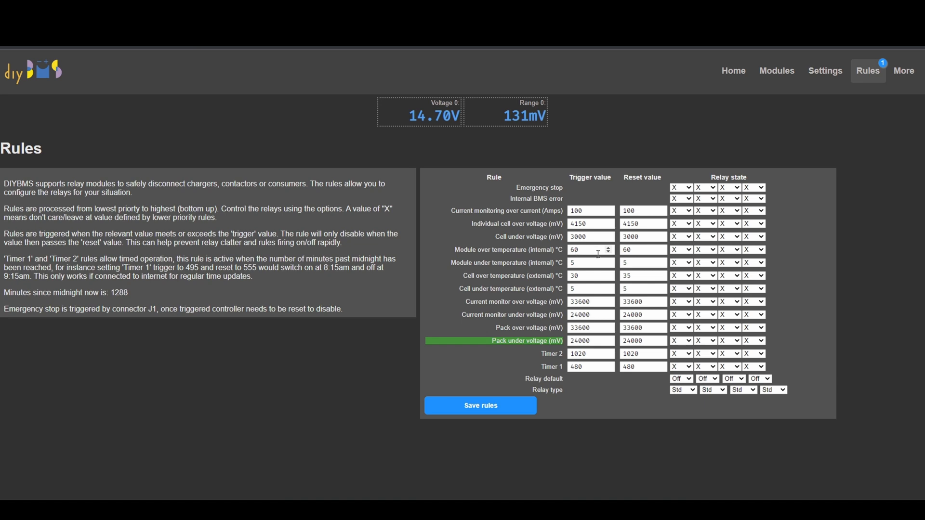
Switch relays on for module and external cell over-temperature, giving On, X, On, On
left_click(680, 249)
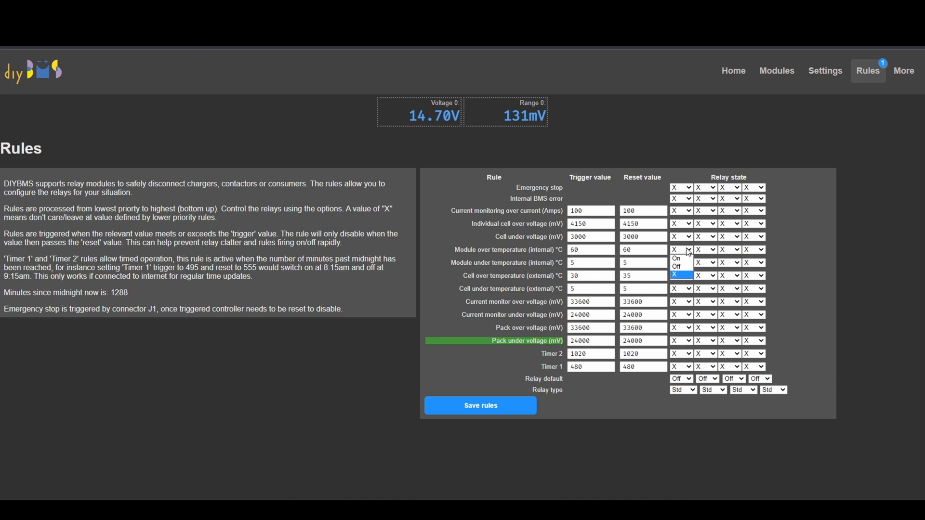
left_click(676, 258)
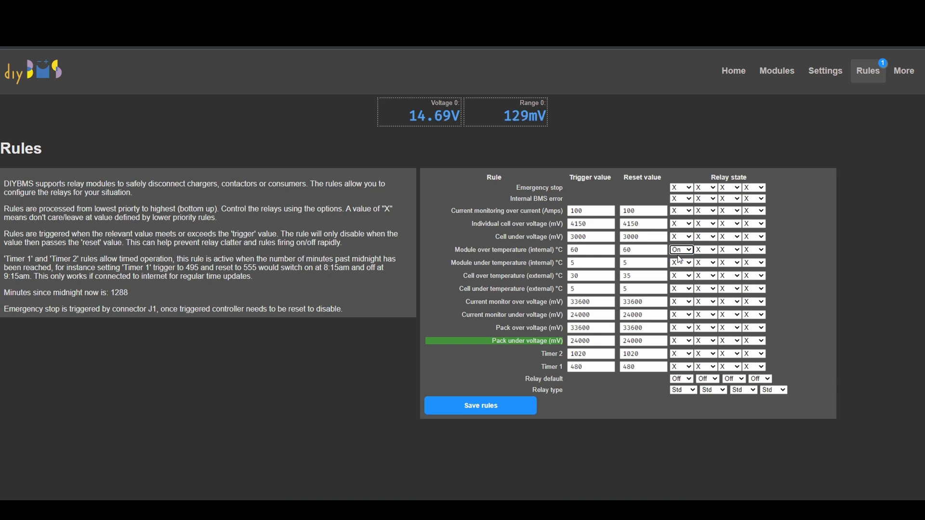
mouse_move(608, 314)
type("30")
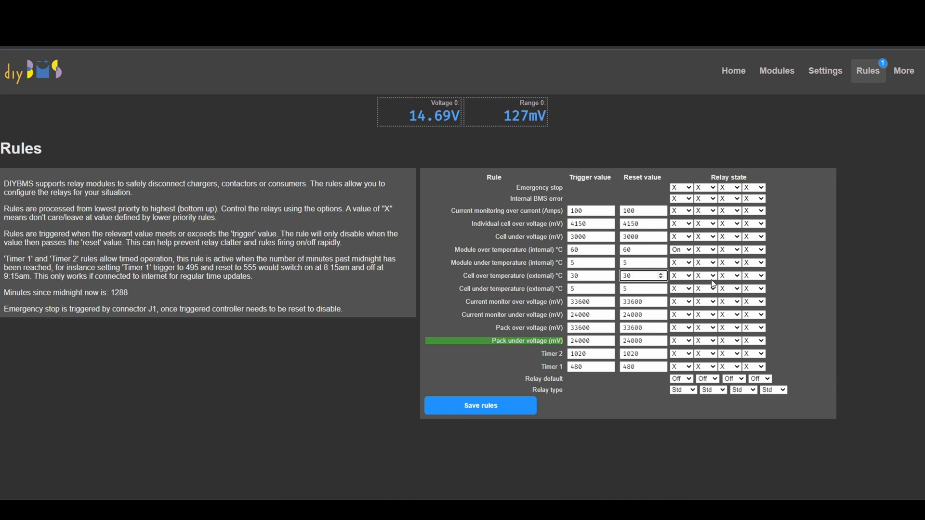
left_click(705, 275)
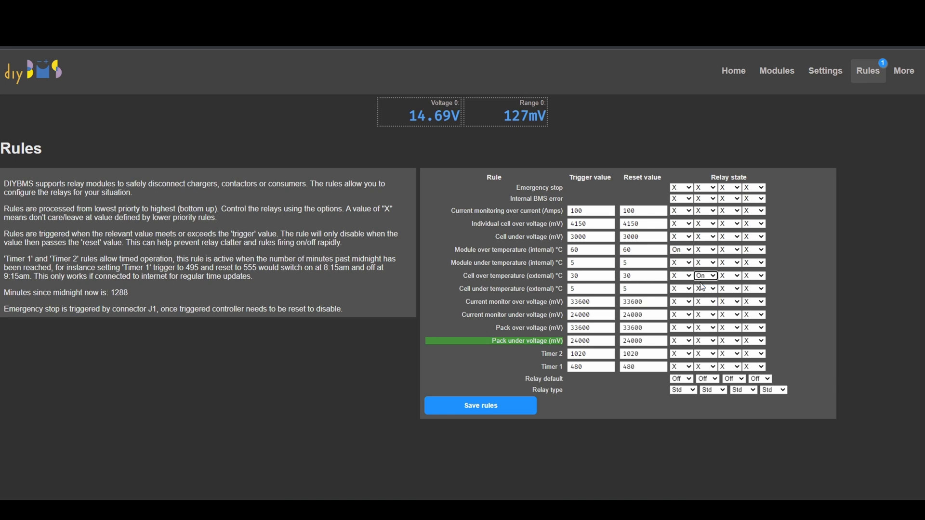
left_click(587, 275)
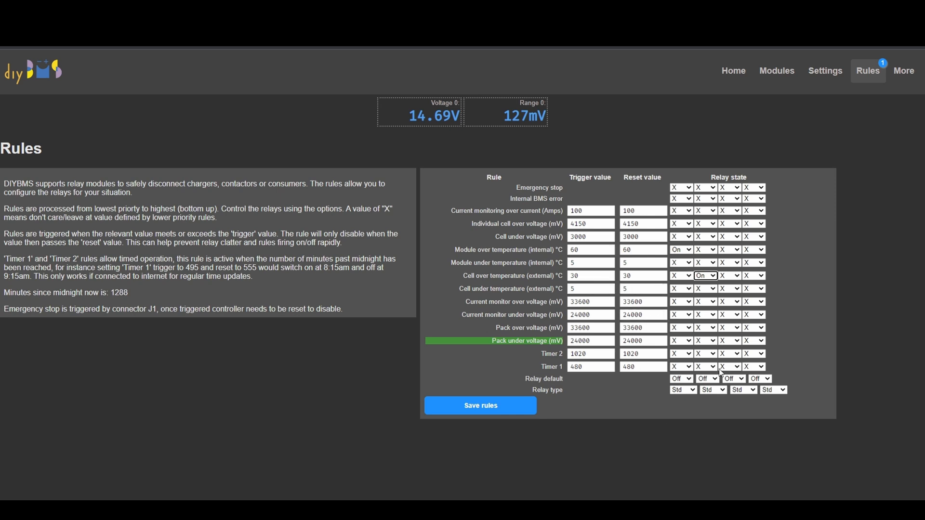
mouse_move(731, 257)
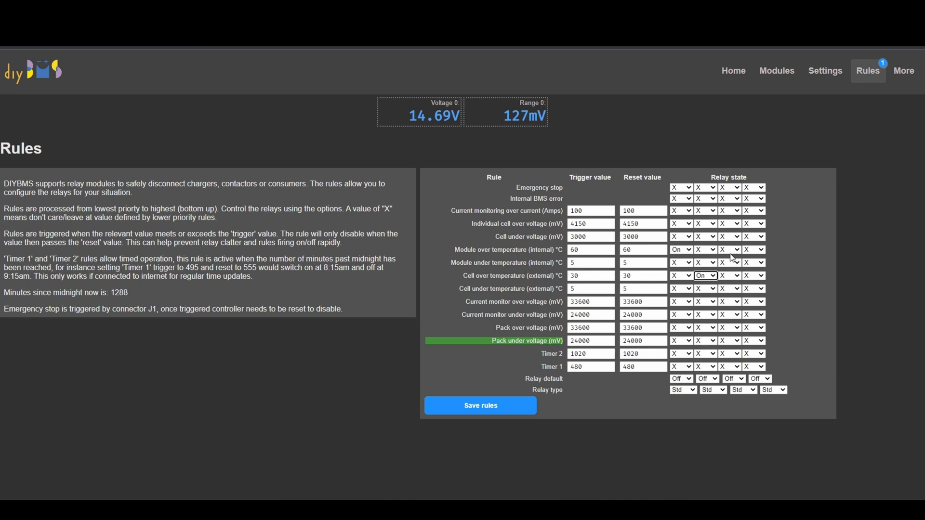
left_click(728, 262)
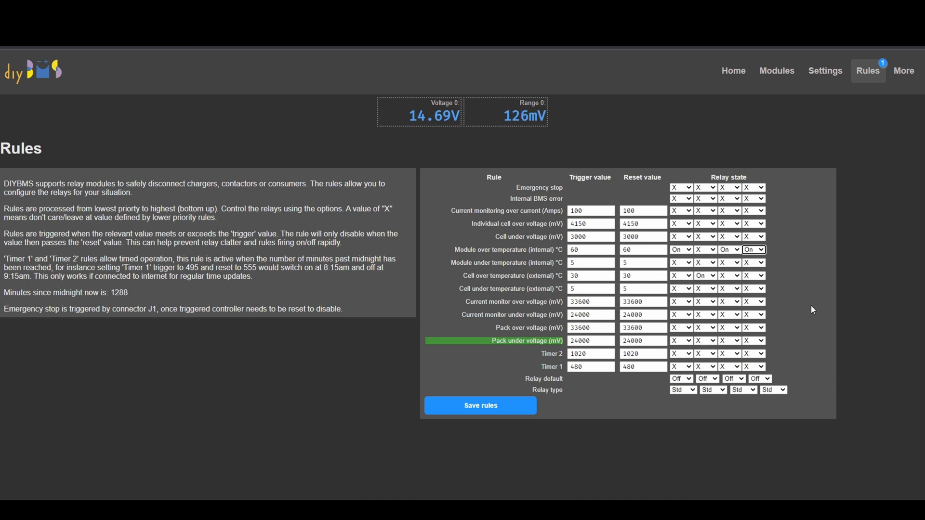
mouse_move(691, 400)
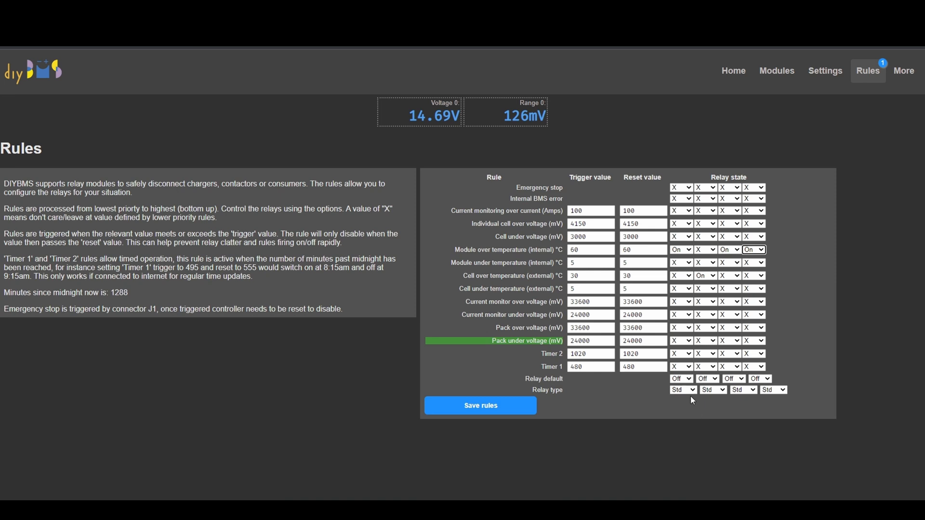
Keep the first relay's type as Std (standard relay)
left_click(682, 391)
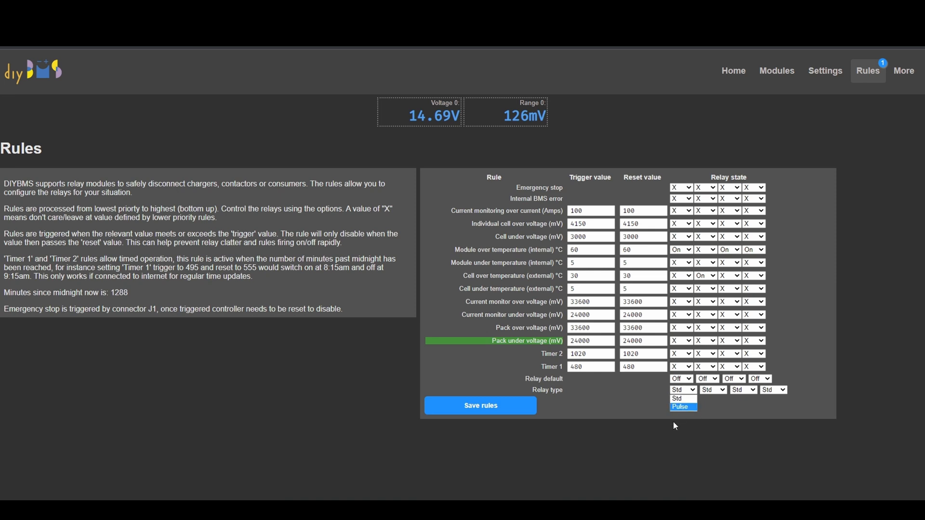
mouse_move(683, 399)
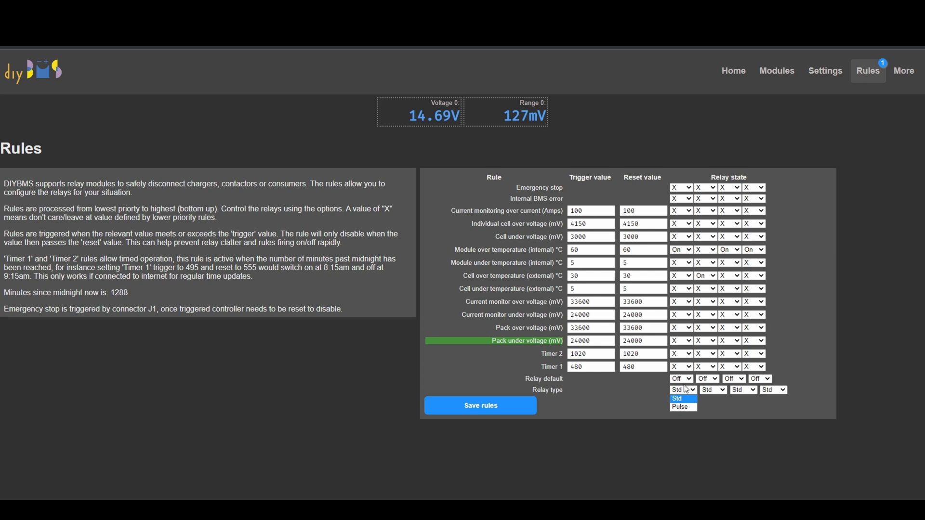
left_click(479, 406)
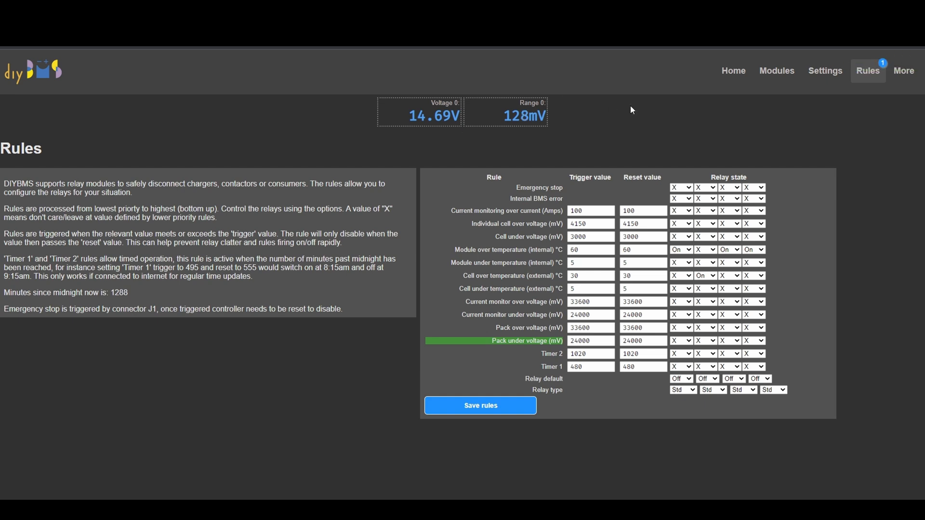
Go to the live dashboard to watch module 0/2 heat up and turn red
left_click(734, 71)
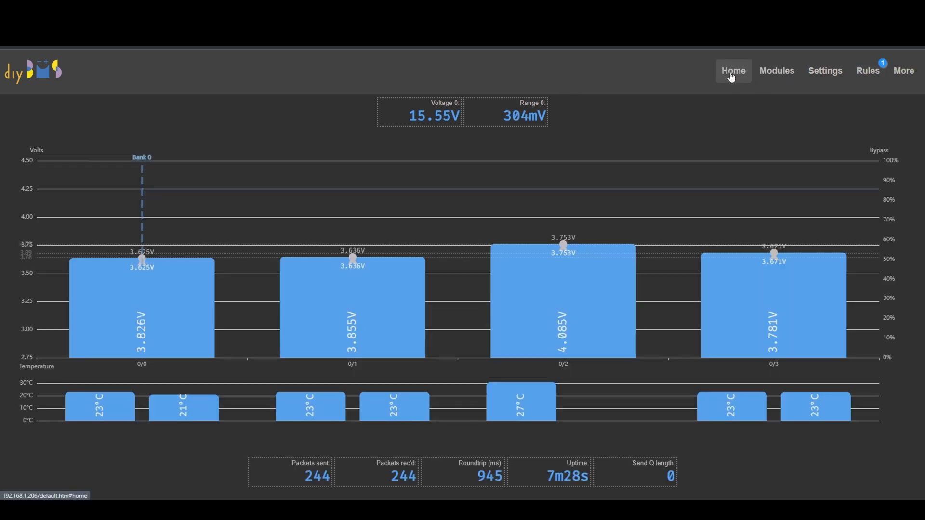
mouse_move(588, 230)
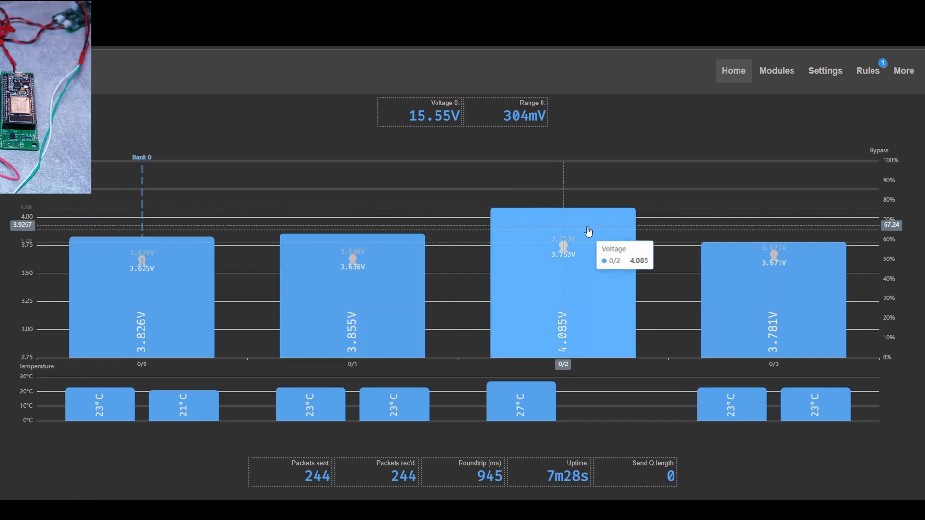
mouse_move(559, 201)
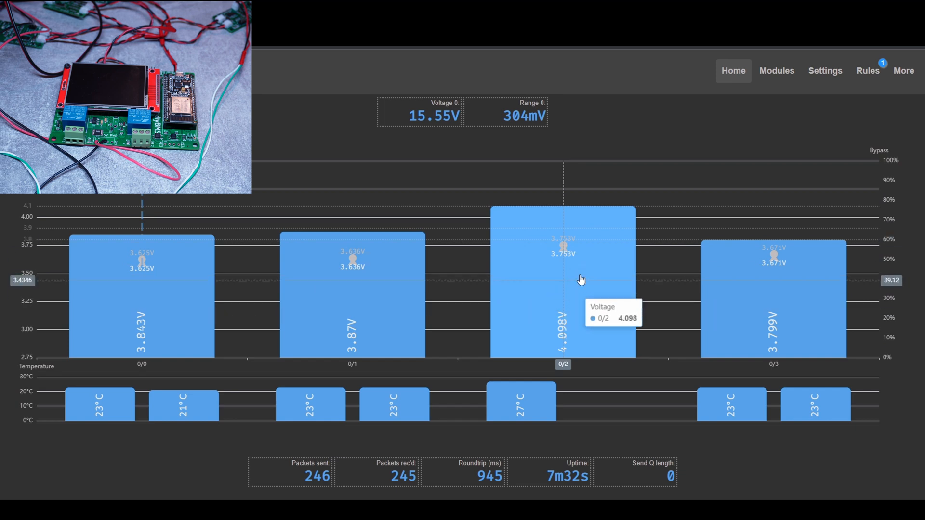
mouse_move(551, 351)
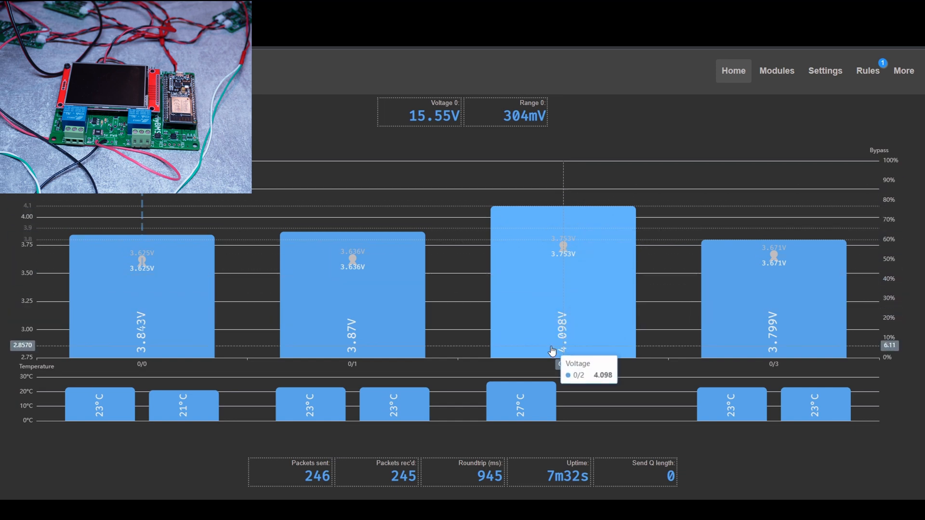
mouse_move(583, 275)
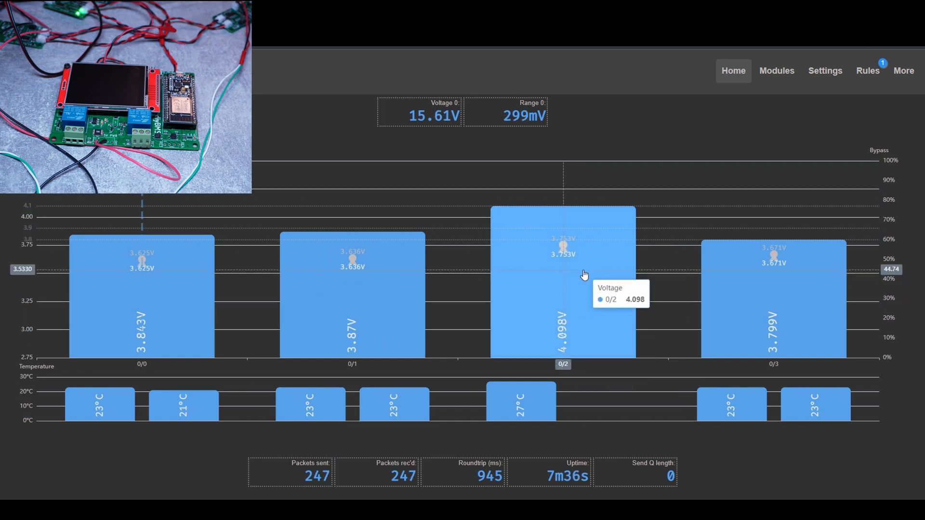
mouse_move(570, 342)
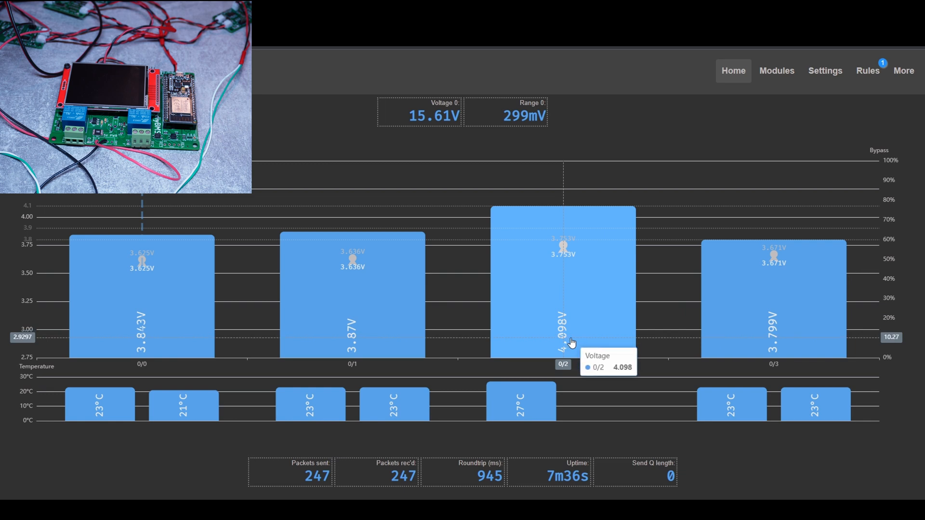
mouse_move(582, 213)
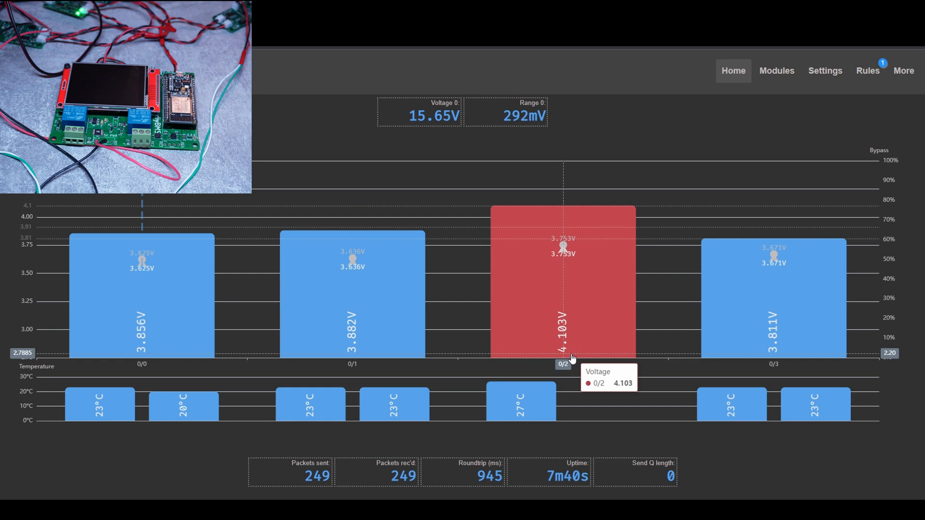
mouse_move(520, 389)
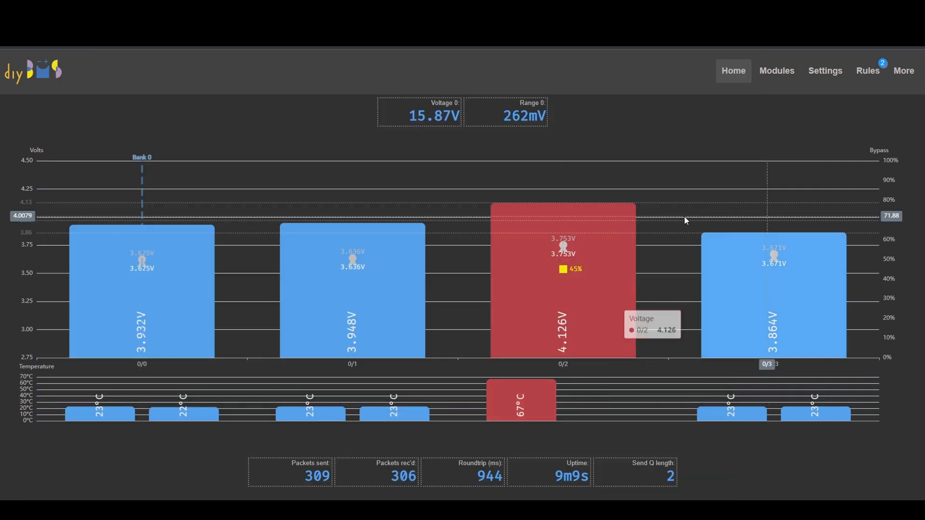
left_click(867, 71)
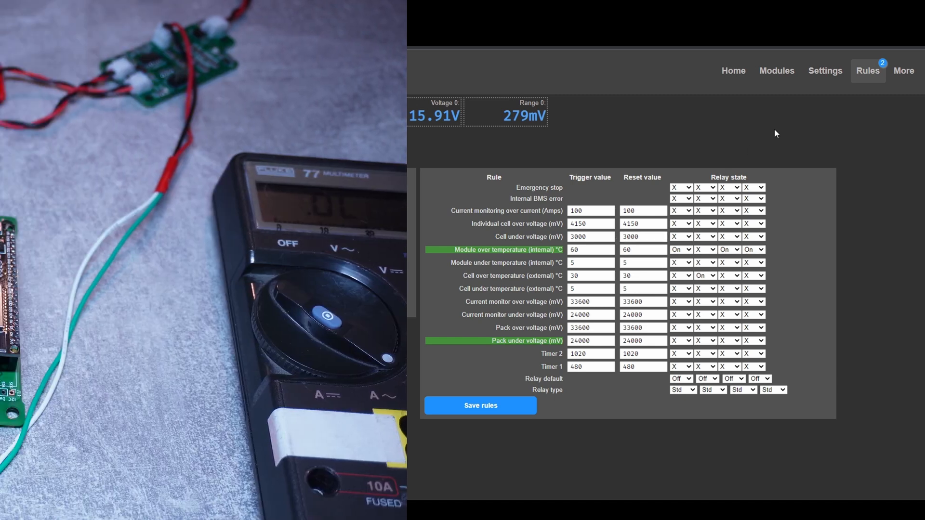
left_click(733, 70)
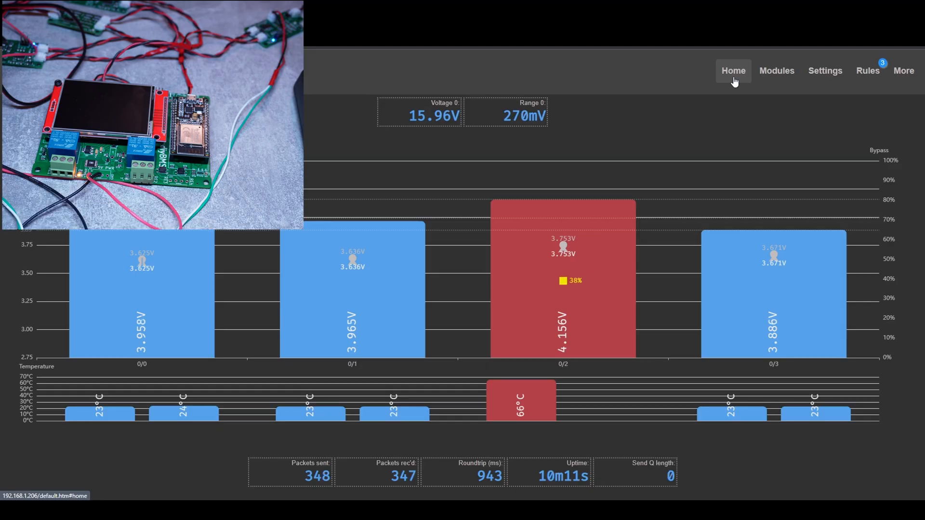
left_click(867, 70)
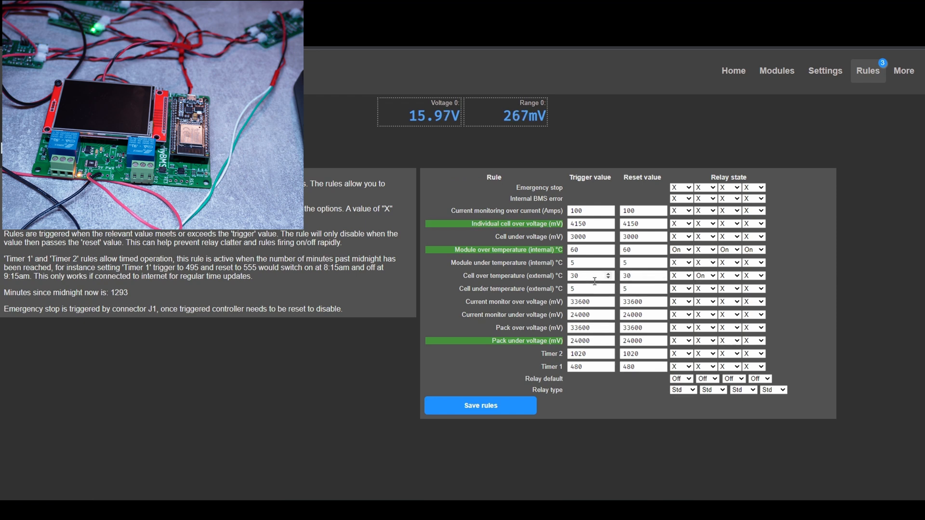
mouse_move(733, 70)
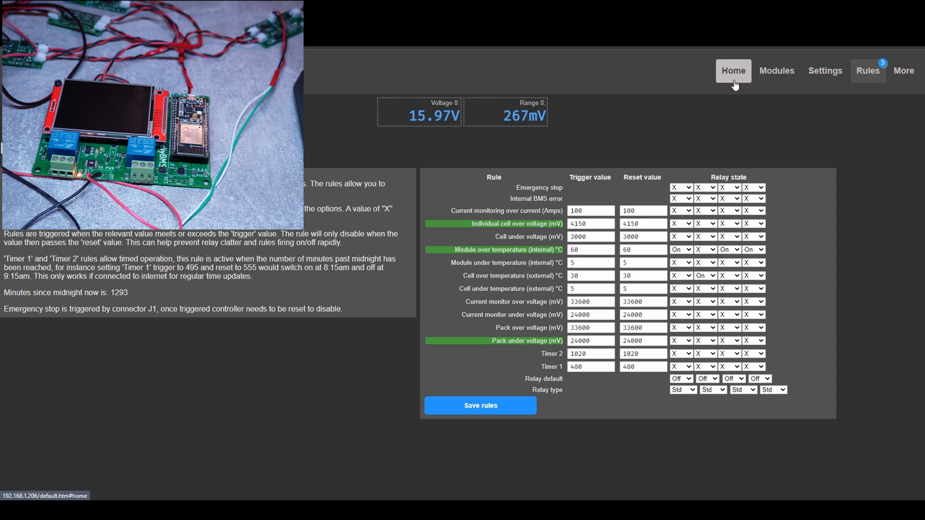
left_click(734, 71)
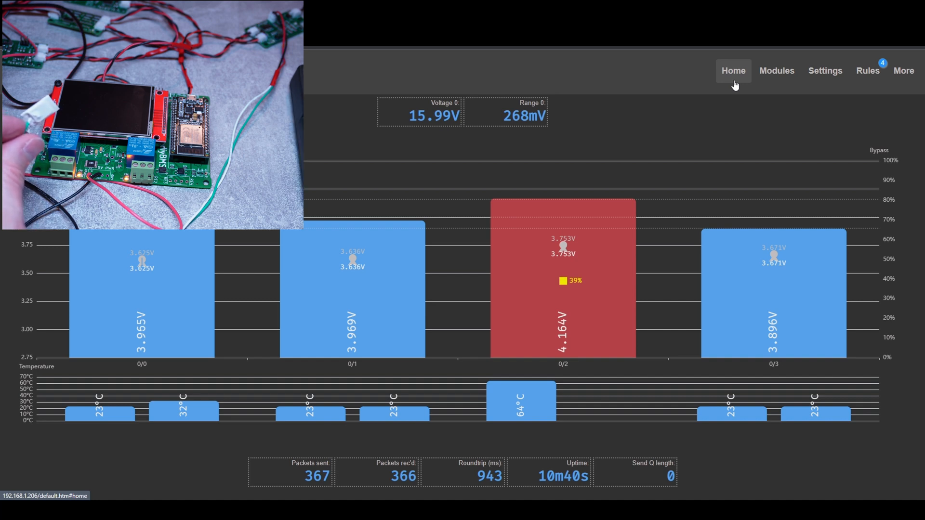
mouse_move(211, 410)
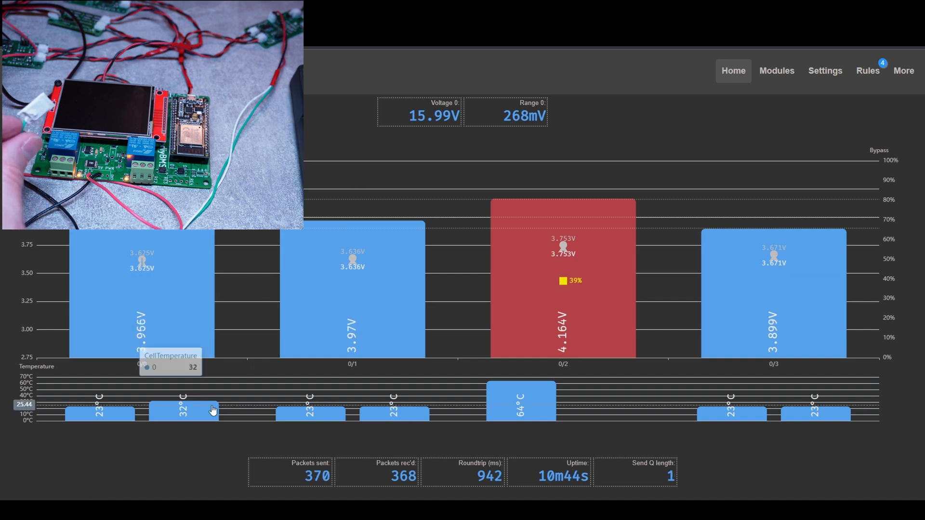
mouse_move(189, 422)
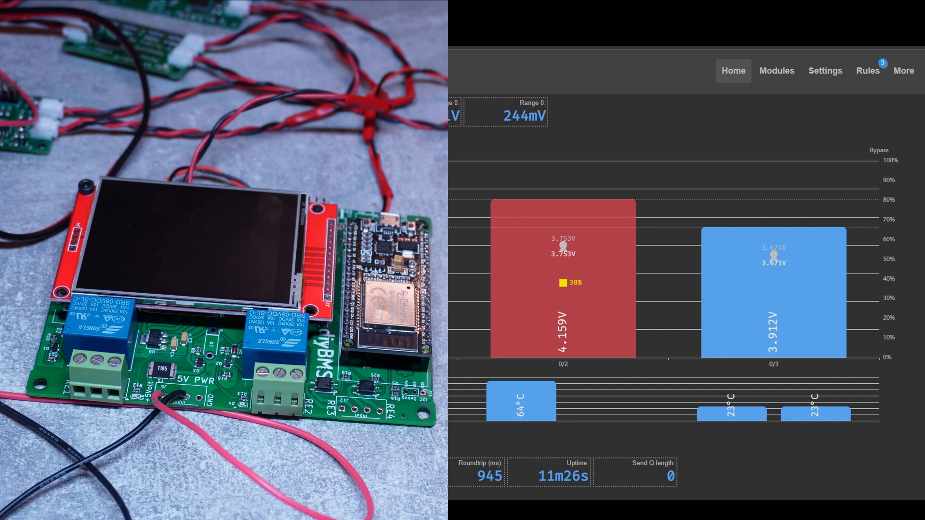
mouse_move(564, 364)
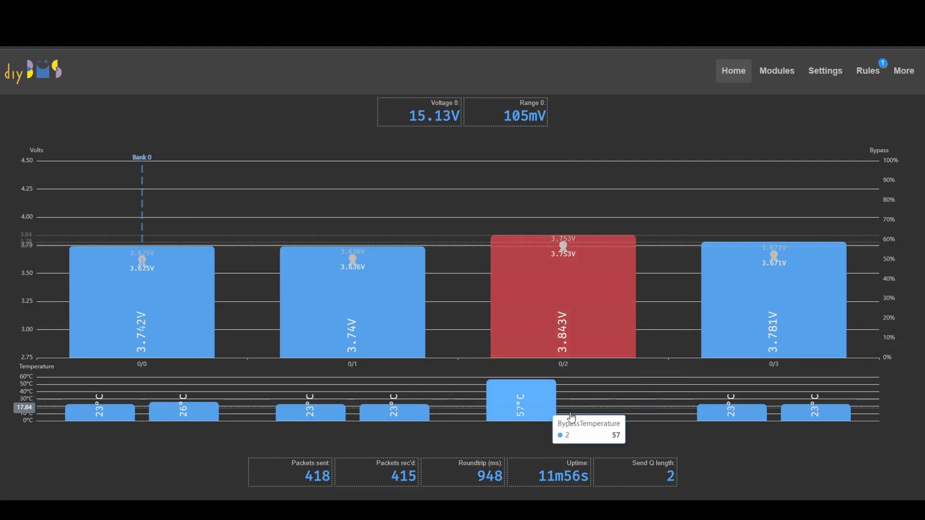
Revisit the rules table via Modules, now showing only pack under-voltage triggered
left_click(824, 70)
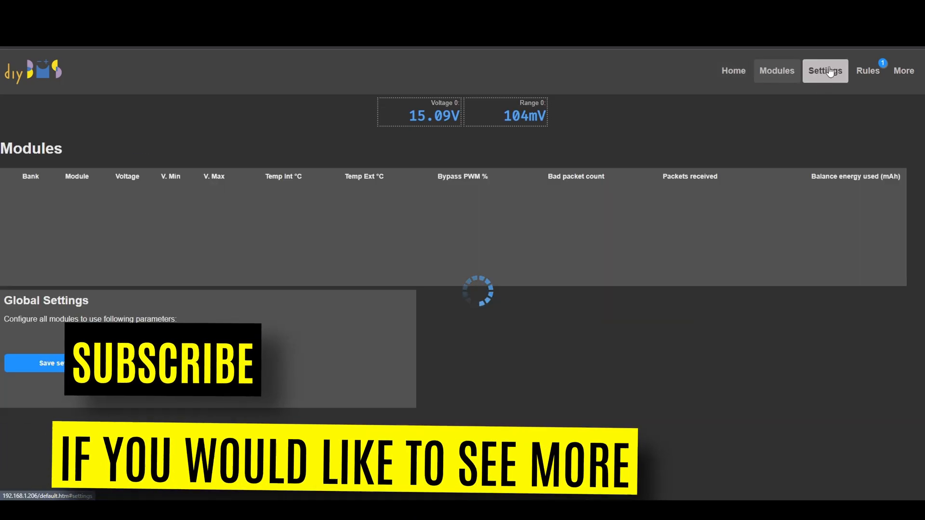
left_click(867, 70)
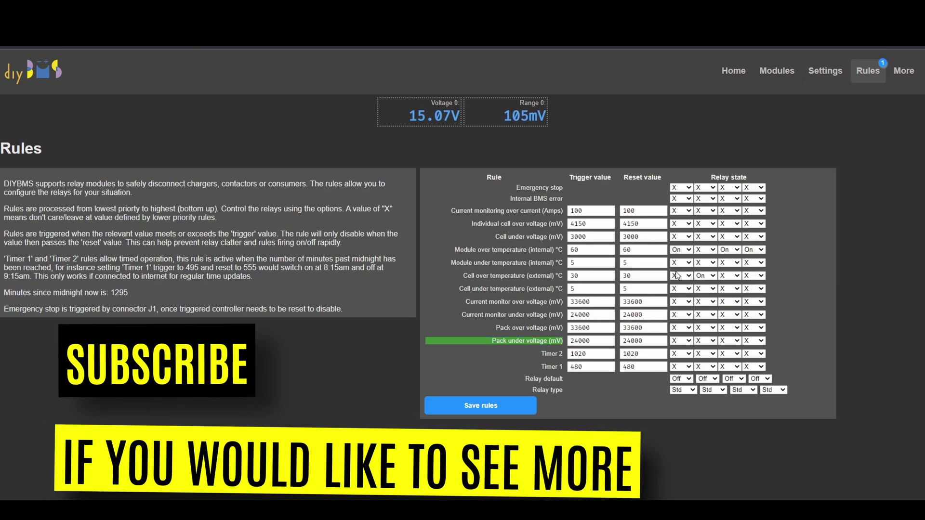